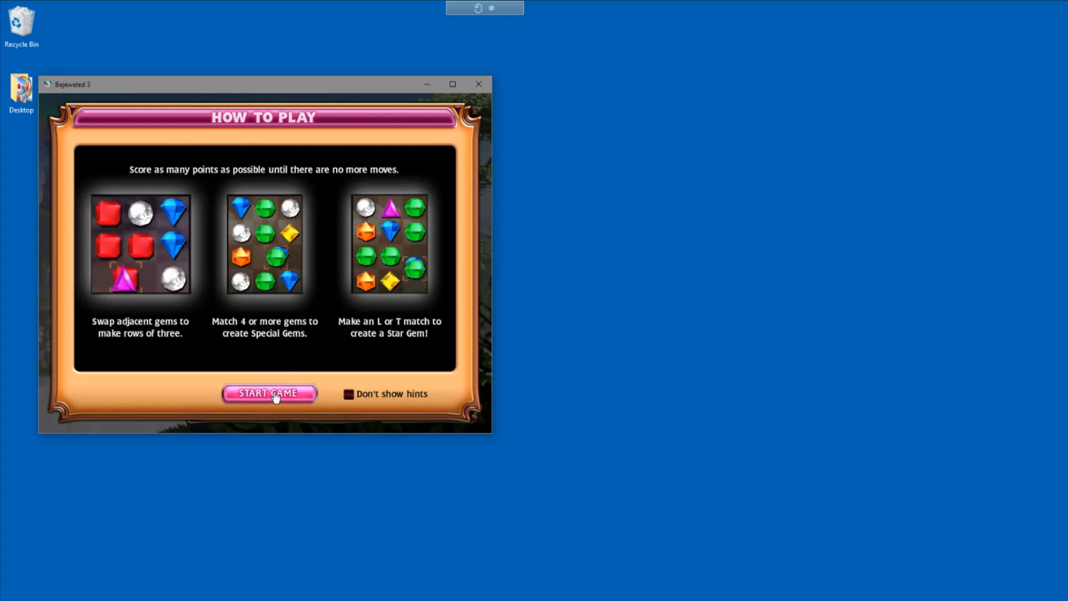
Start a Bejeweled 3 game from How to Play and swap two gems into a match.
left_click(268, 393)
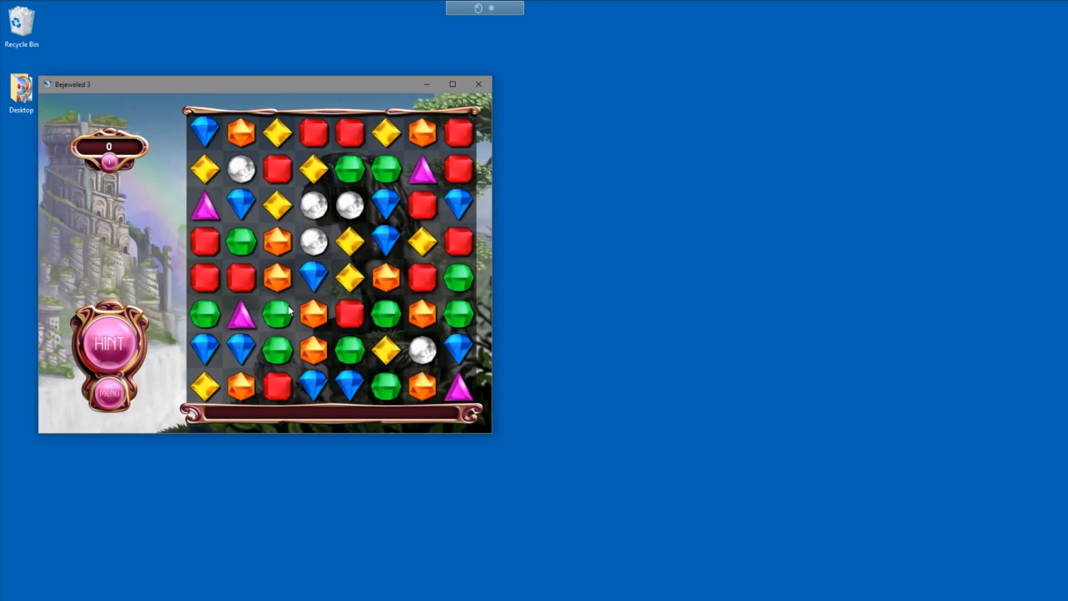
left_click(275, 314)
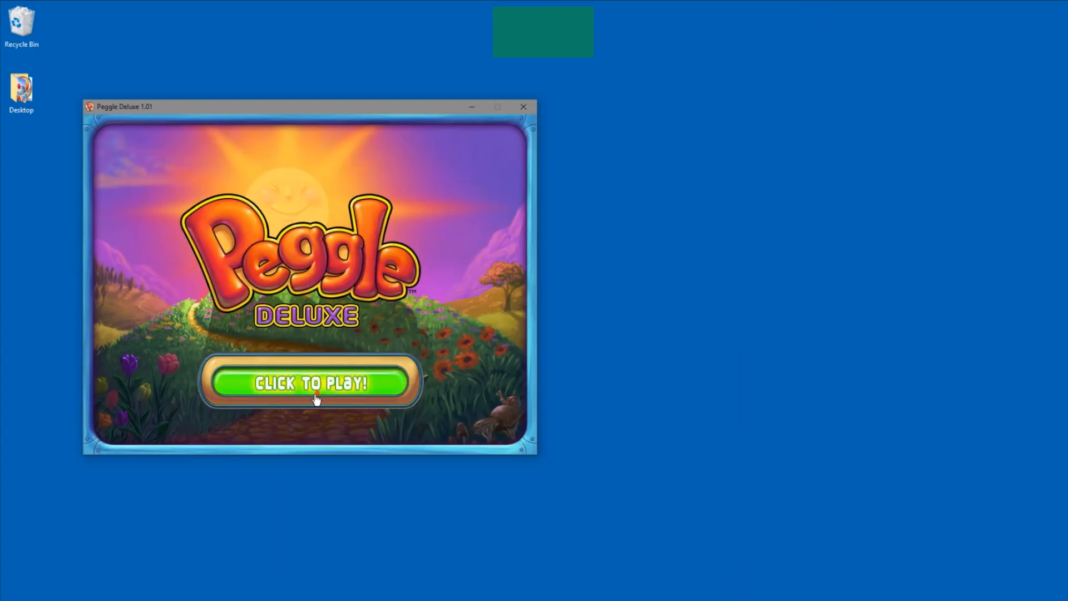
Dismiss the Peggle 'Click to Play!' title screen to reach the main menu.
left_click(313, 383)
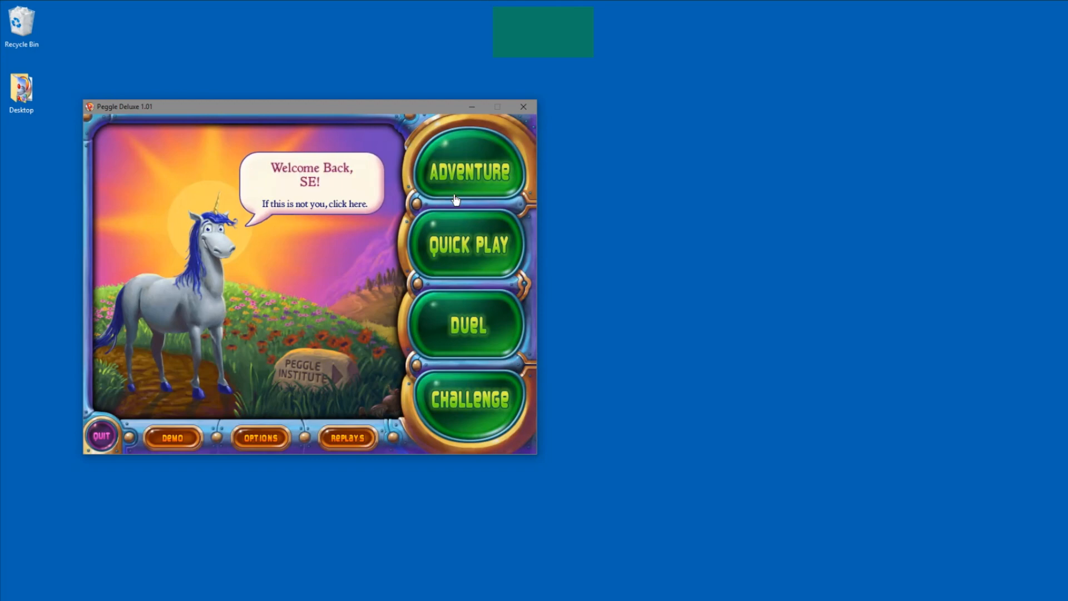
mouse_move(261, 437)
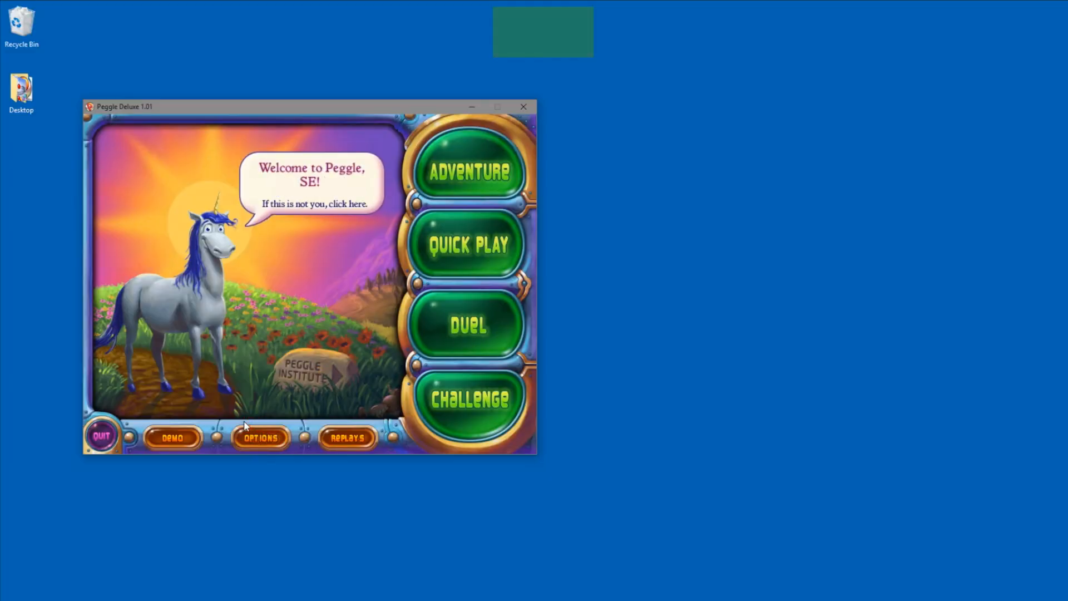
In Peggle Options, toggle Fullscreen on then back off, and close settings with Done.
left_click(259, 437)
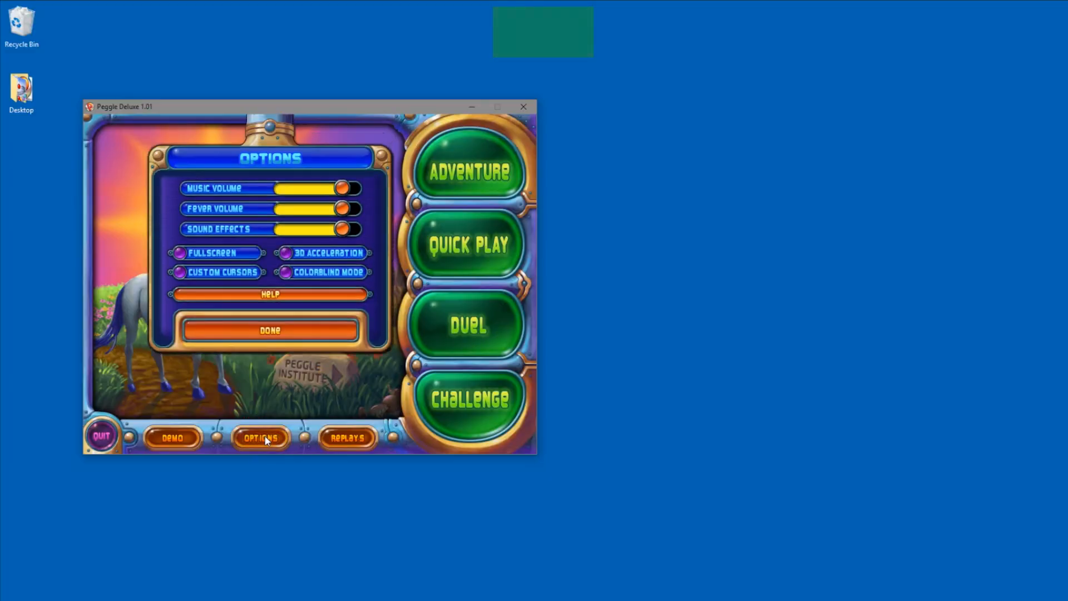
left_click(179, 252)
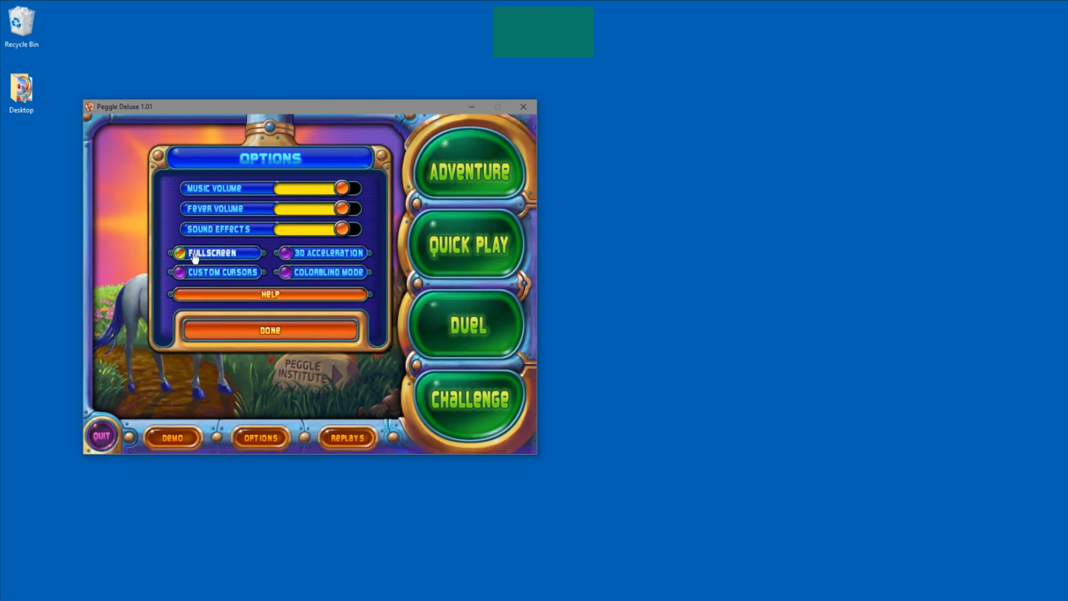
left_click(178, 253)
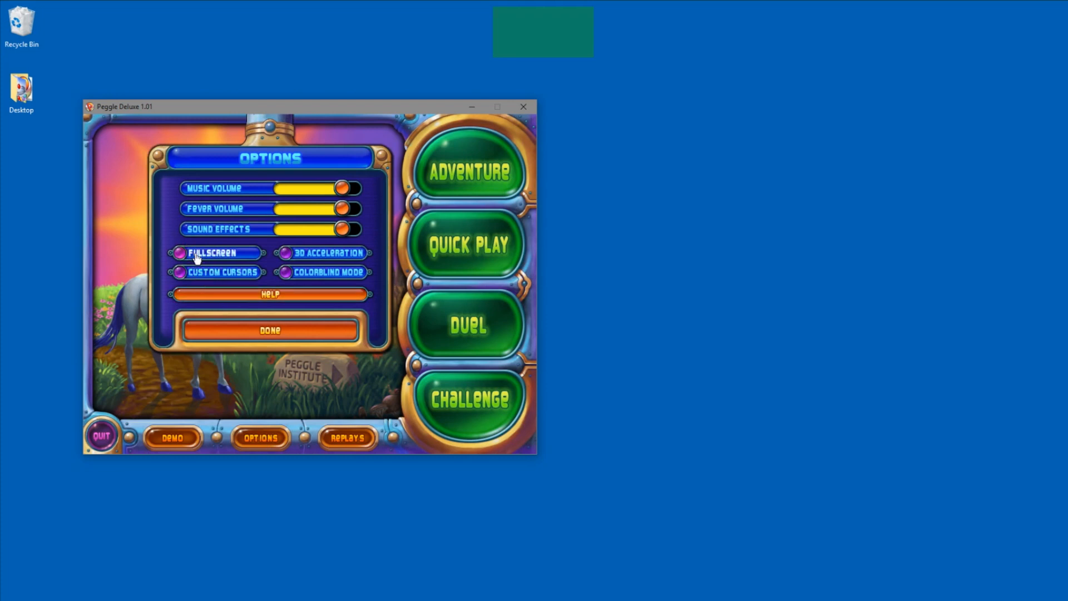
left_click(270, 329)
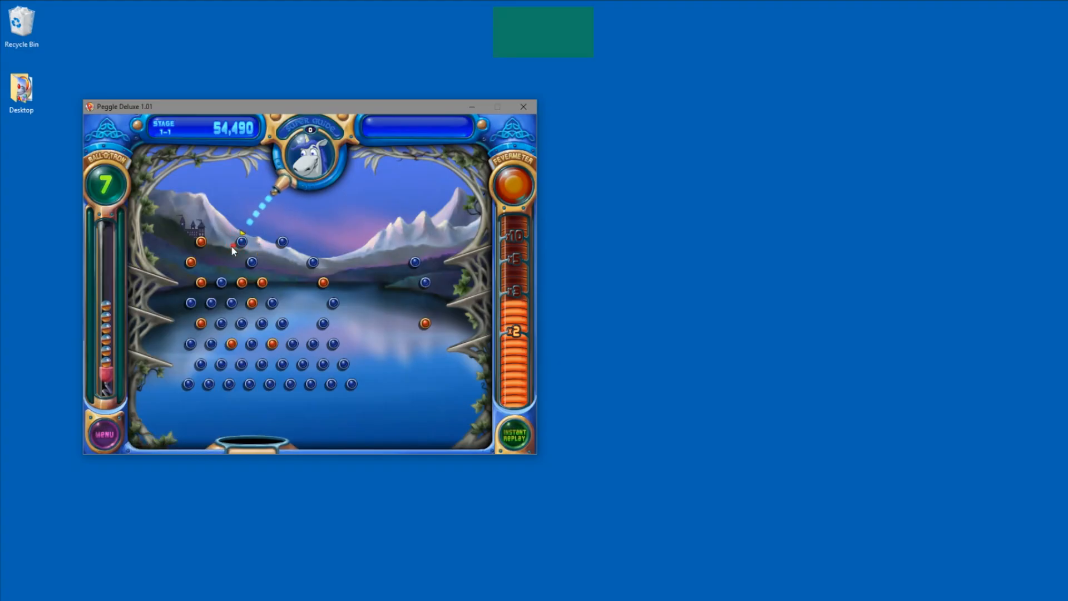
Shoot a ball at the pegs in Peggle Stage 1-1.
left_click(231, 252)
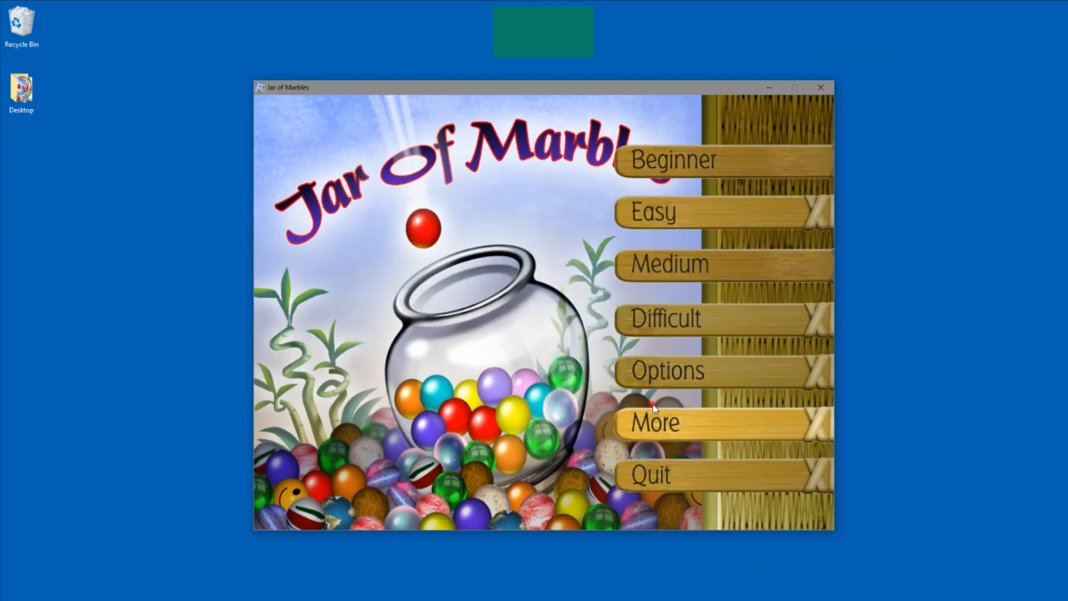
Keep Jar of Marbles windowed under More > Resolution, then choose Beginner and Clear the Jar.
left_click(654, 422)
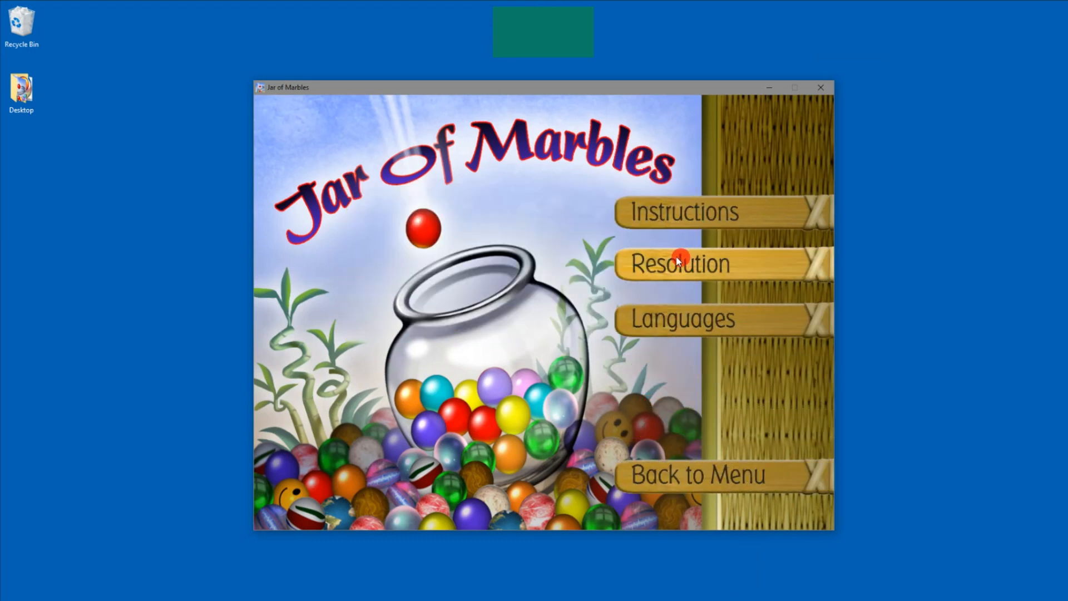
left_click(679, 263)
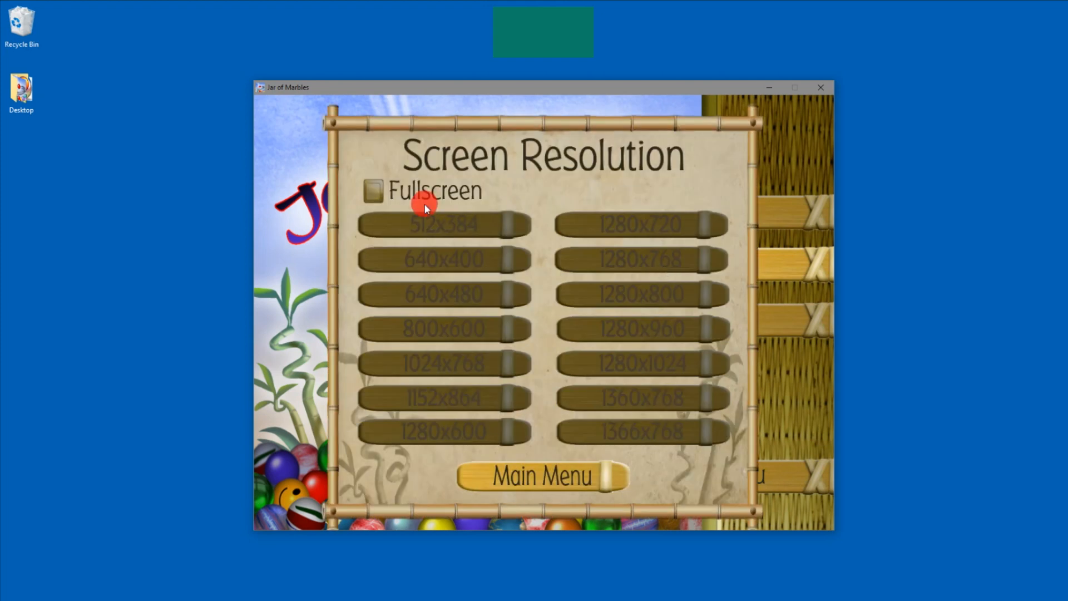
left_click(541, 475)
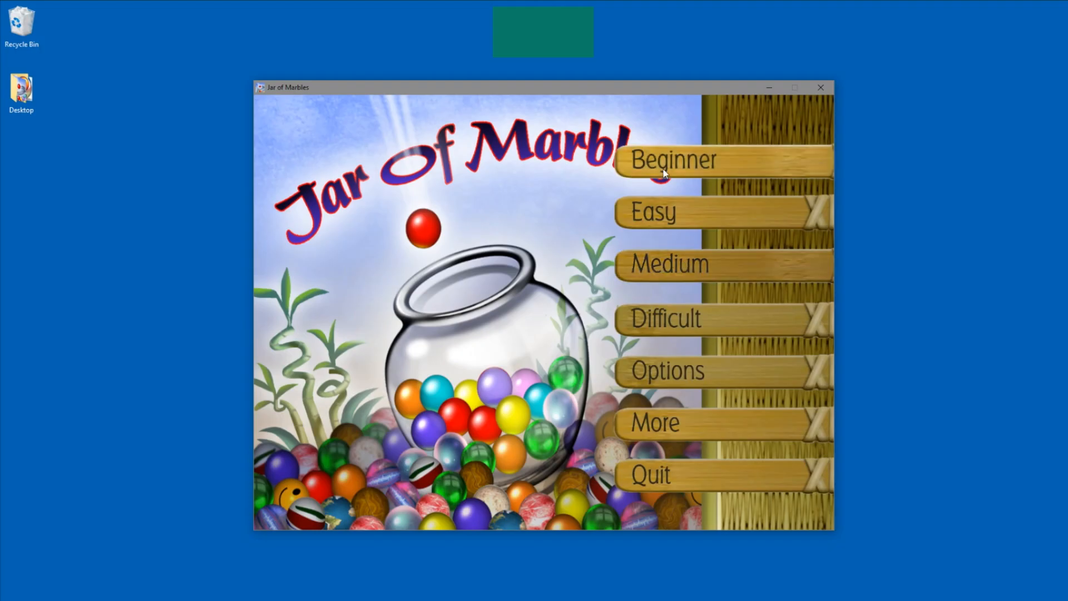
left_click(673, 160)
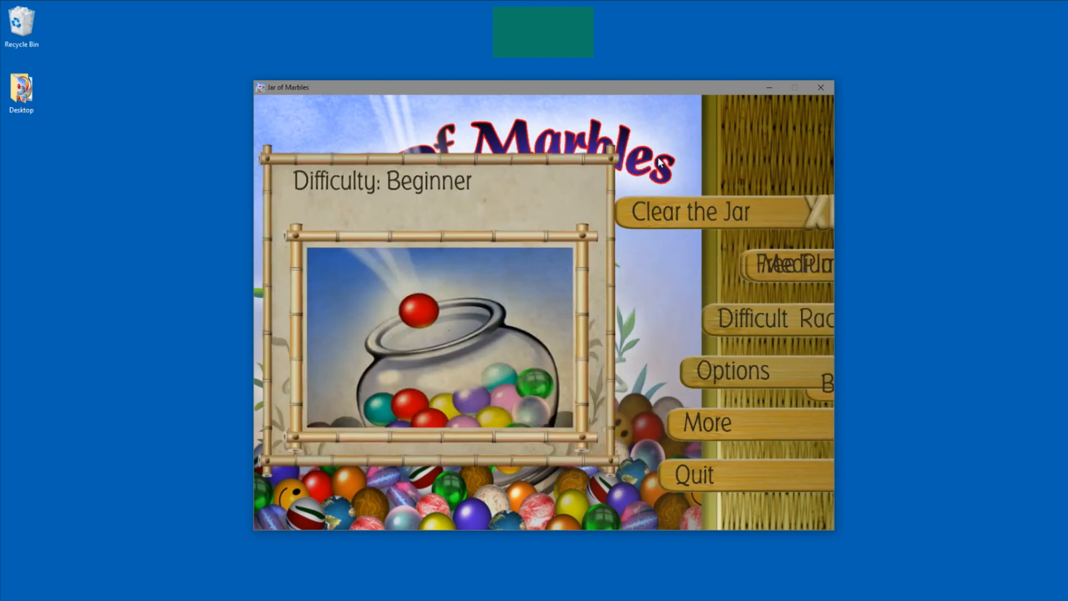
left_click(690, 211)
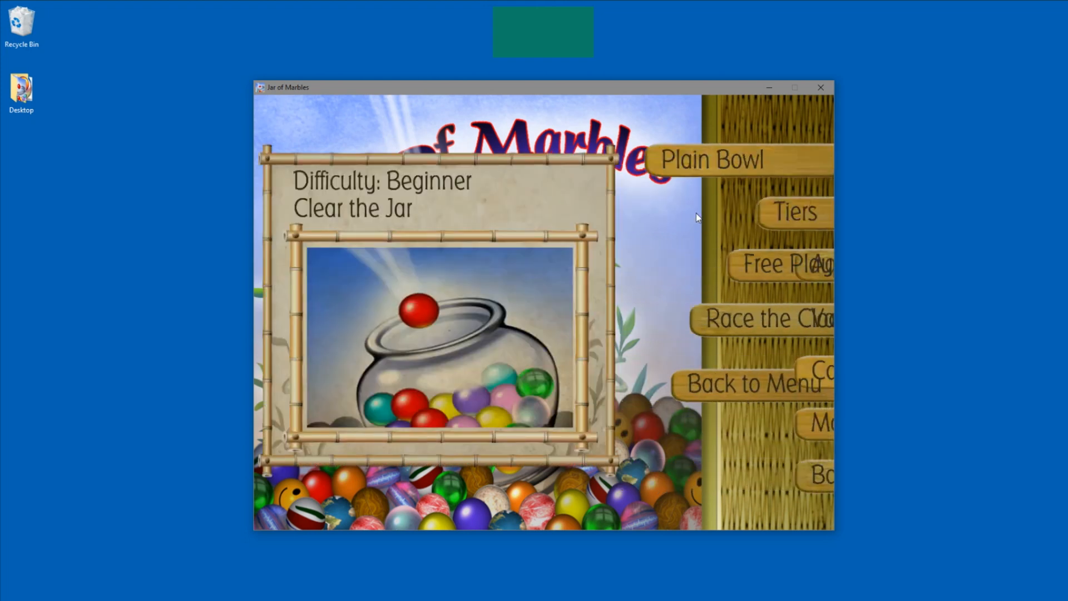
Start Clear the Jar in the Plain Bowl and open the myGaze EyeMouse panel.
left_click(711, 160)
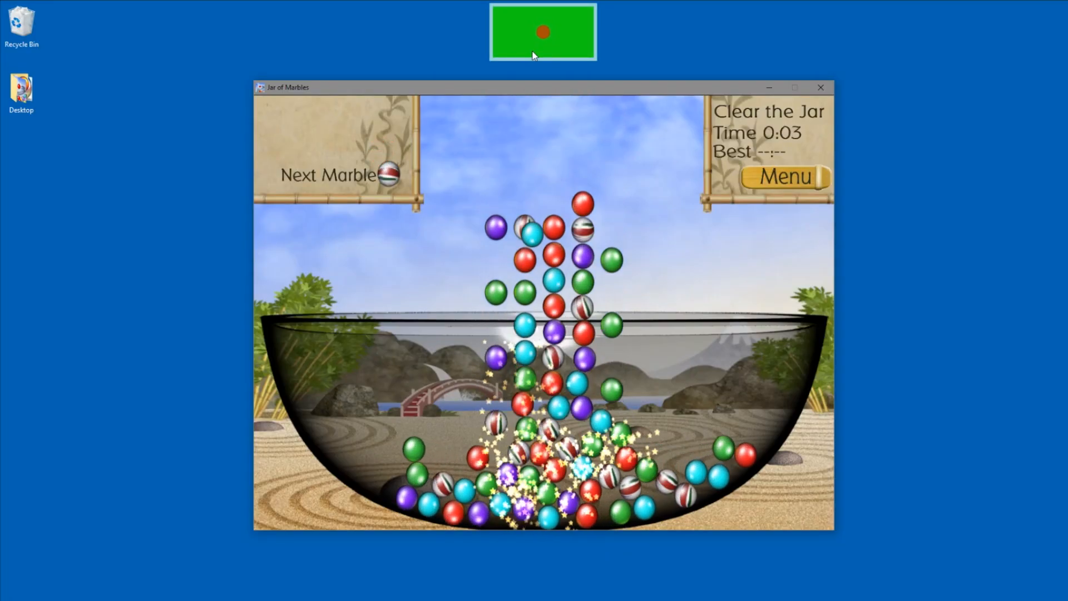
left_click(542, 31)
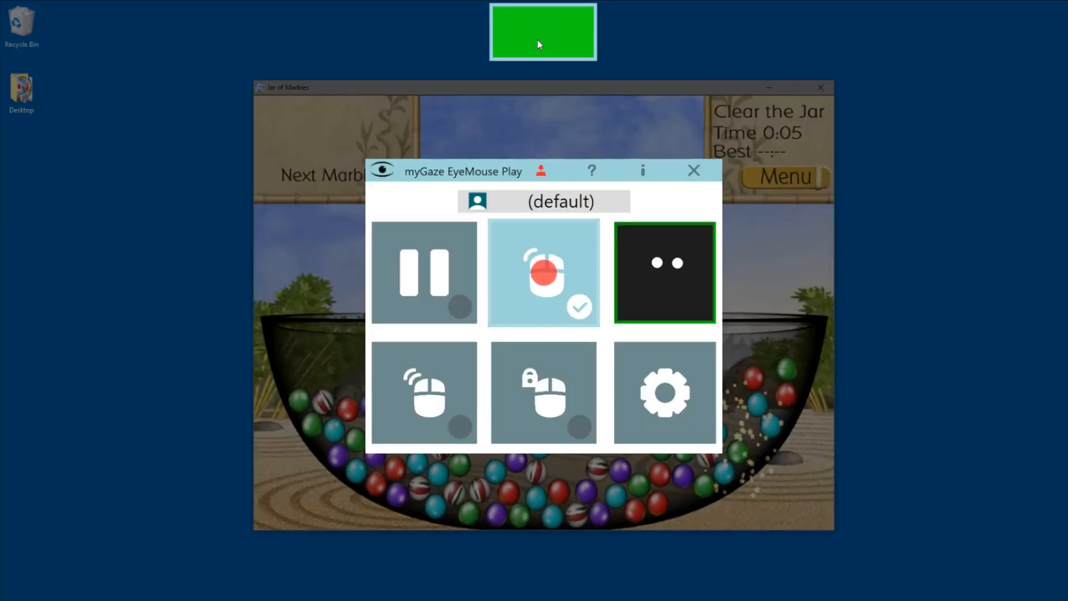